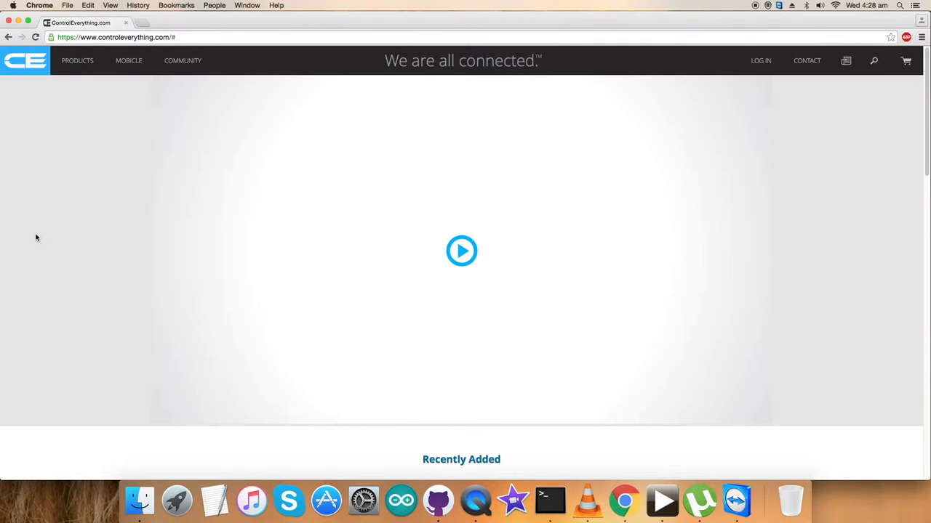
mouse_move(707, 57)
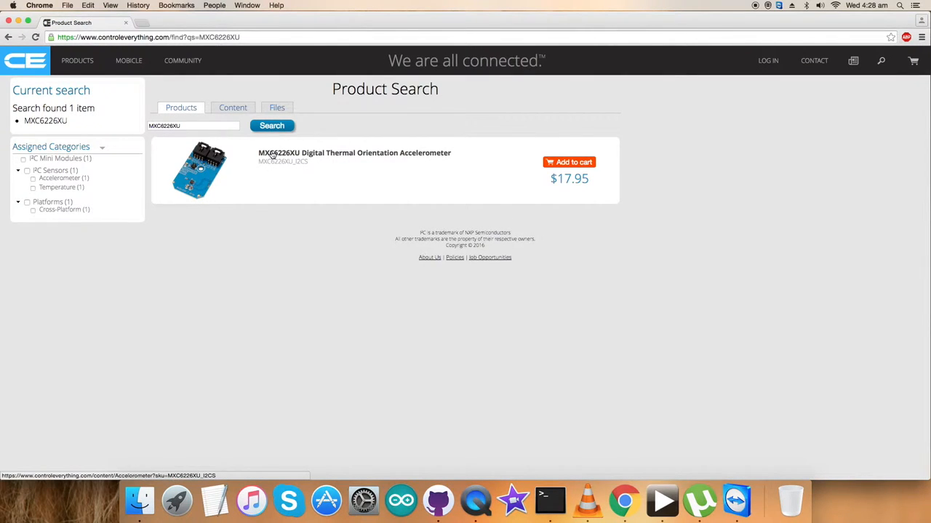
- Open the MXC6226XU Digital Thermal Orientation Accelerometer product page from the results
click(355, 153)
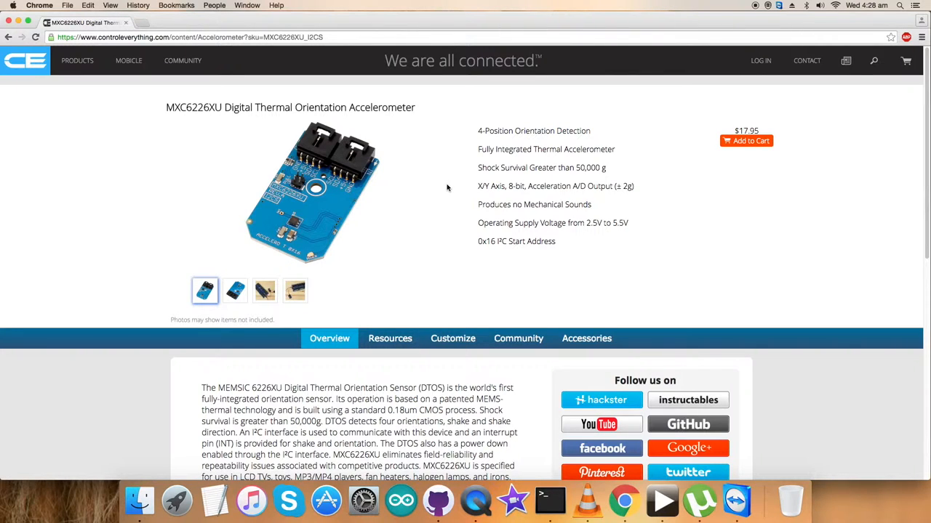
mouse_move(477, 148)
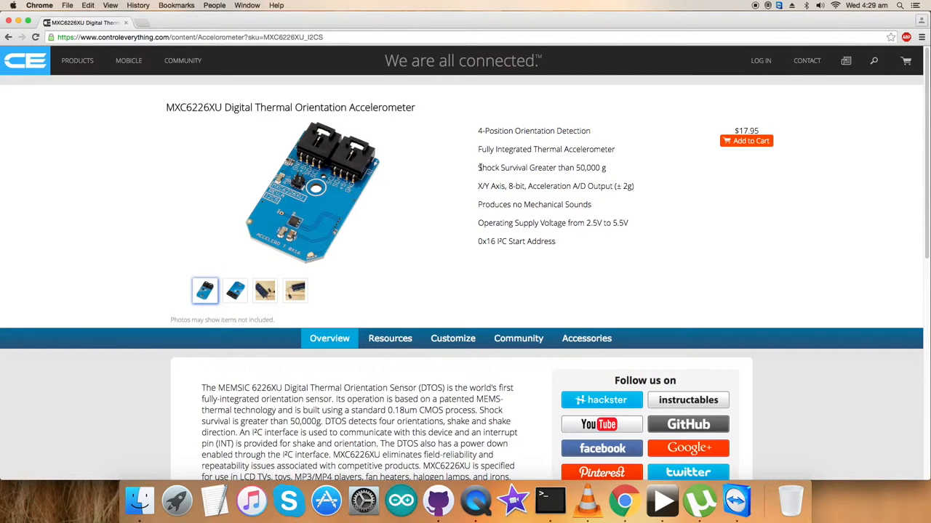
mouse_move(531, 160)
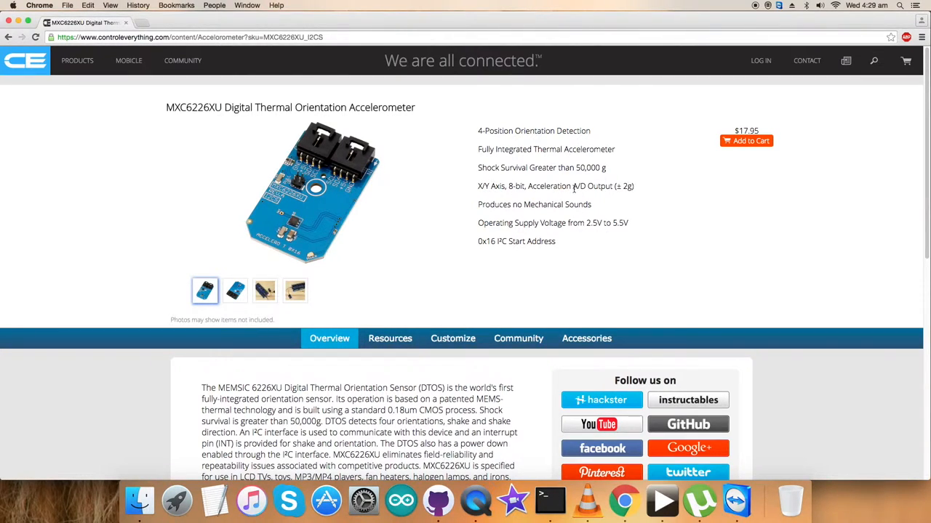
mouse_move(730, 192)
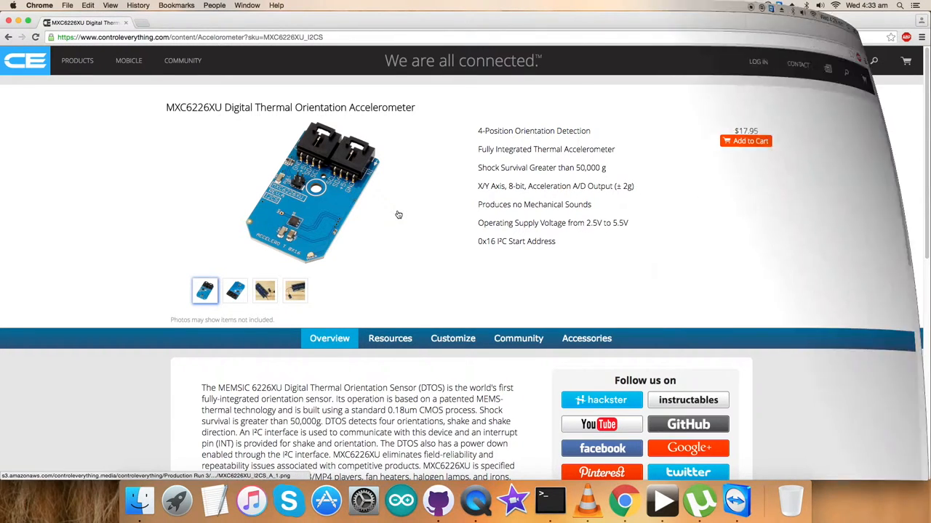
mouse_move(65, 121)
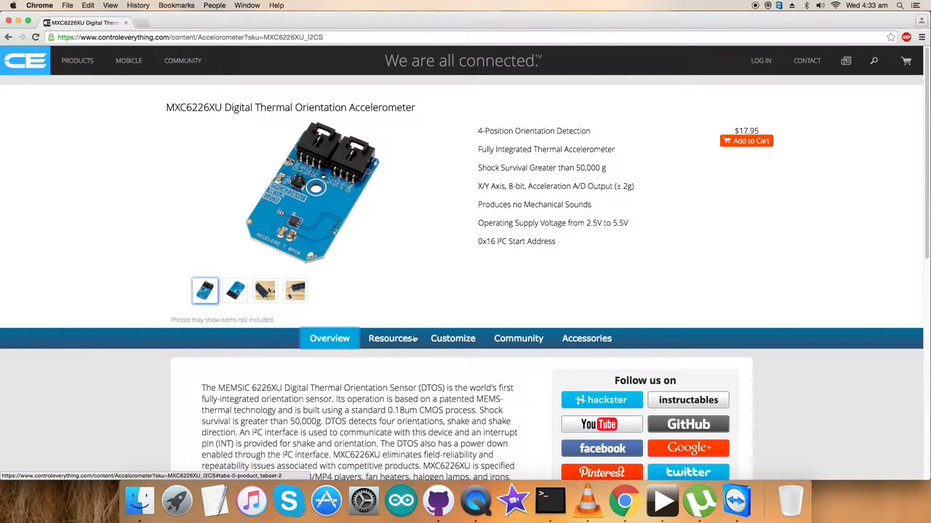
- View the Resources list, preview the Python code sample repository, and close the preview
click(390, 338)
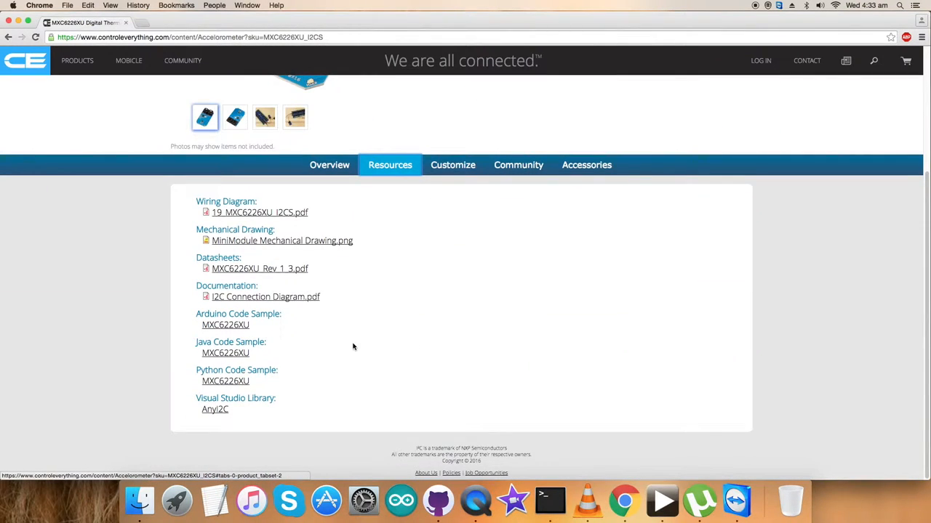
click(225, 381)
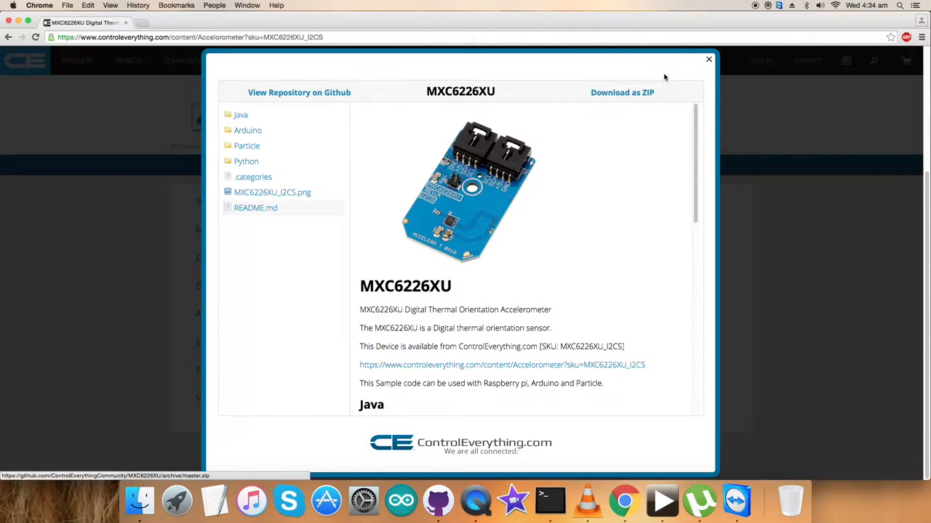
click(708, 59)
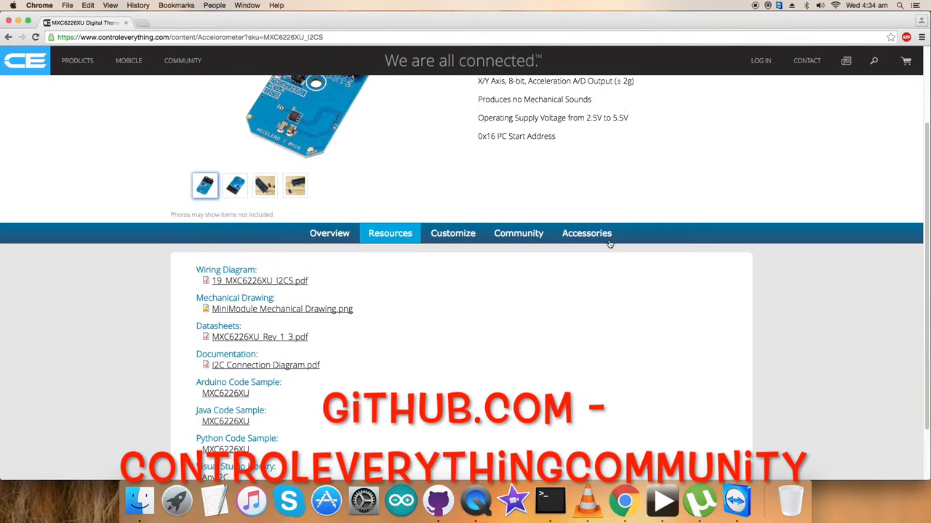
scroll(up, 3)
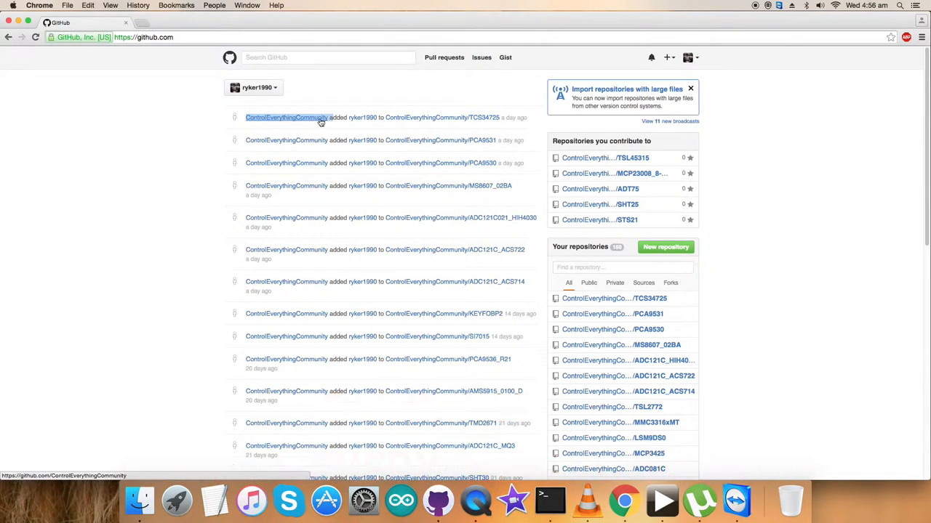
- Find 'MXC6226' in the ControlEverythingCommunity organization and open the MXC6226XU repository
click(286, 117)
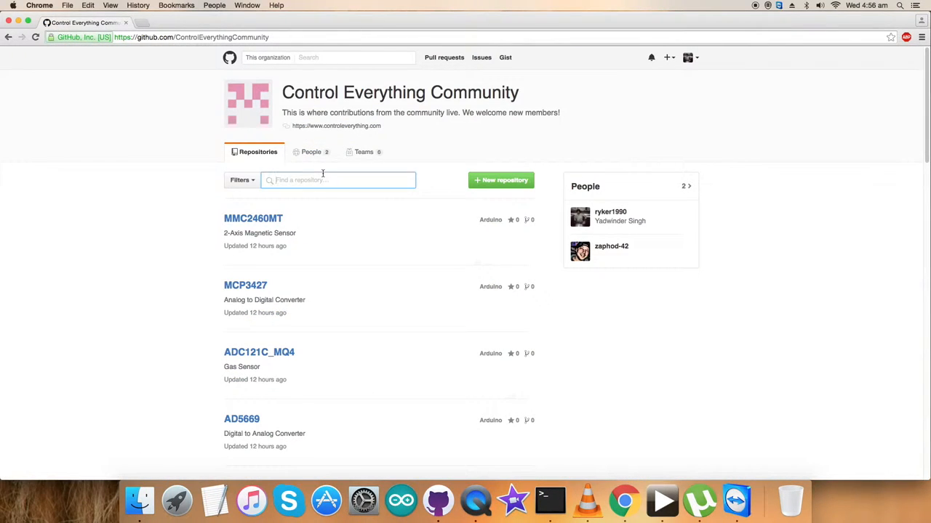
text(MXC6226)
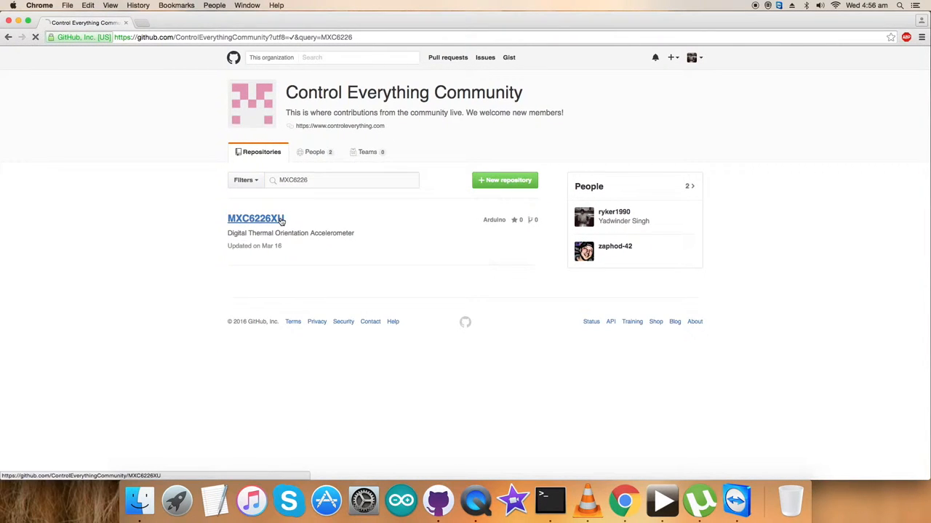
click(252, 219)
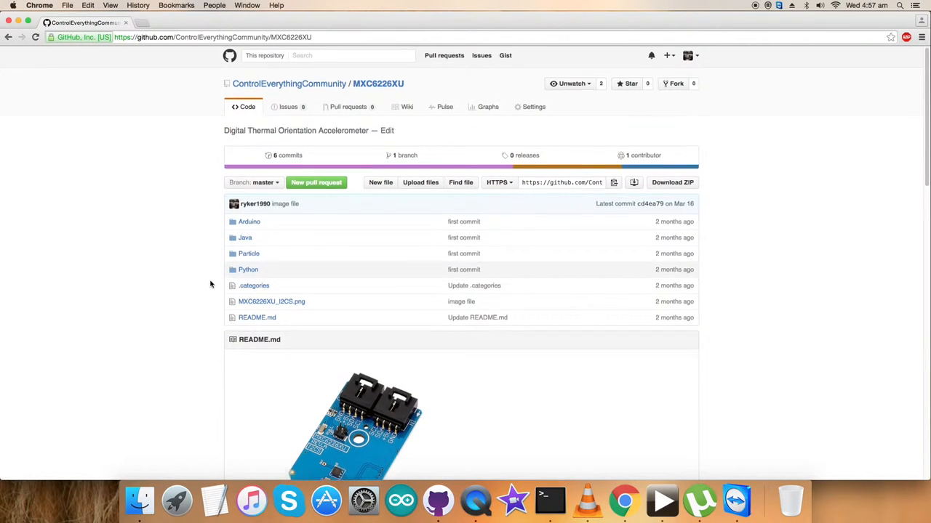
- Reach the README's Python instructions and get link options for the smbus-cffi PyPI link
scroll(down, 3)
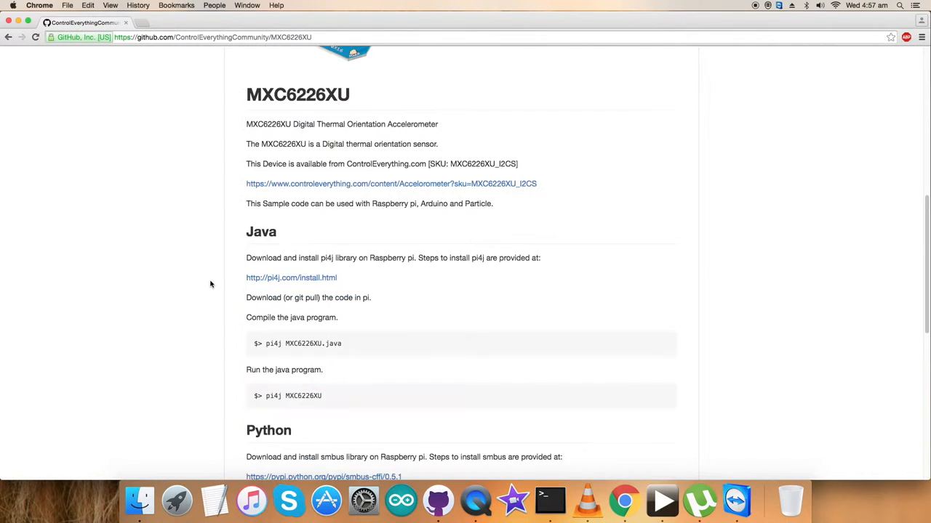
scroll(down, 3)
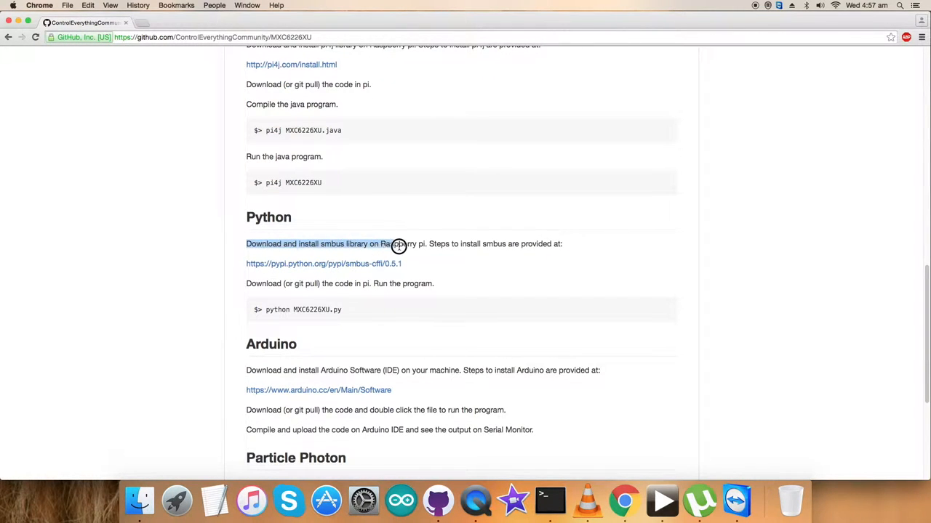
mouse_move(324, 264)
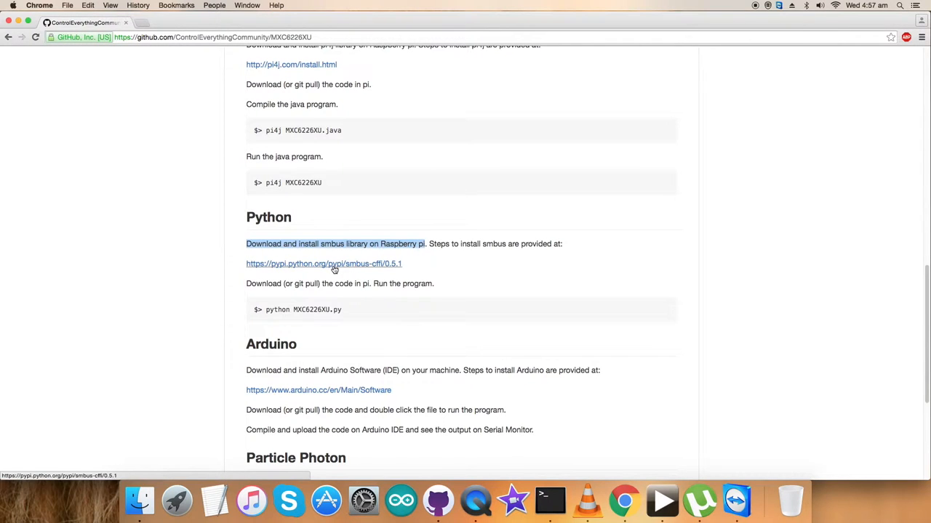
right_click(324, 263)
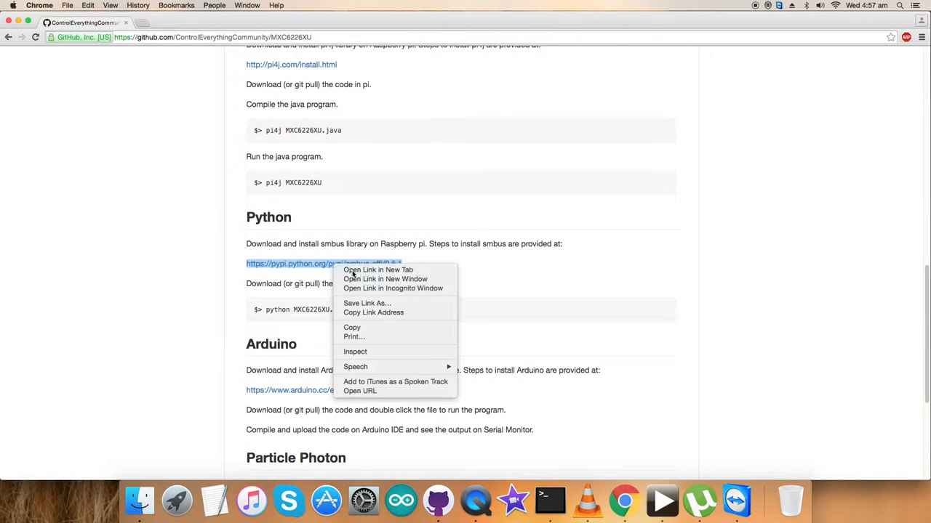
- Review the smbus-cffi page in a new tab, then open the repository's Python folder
click(378, 270)
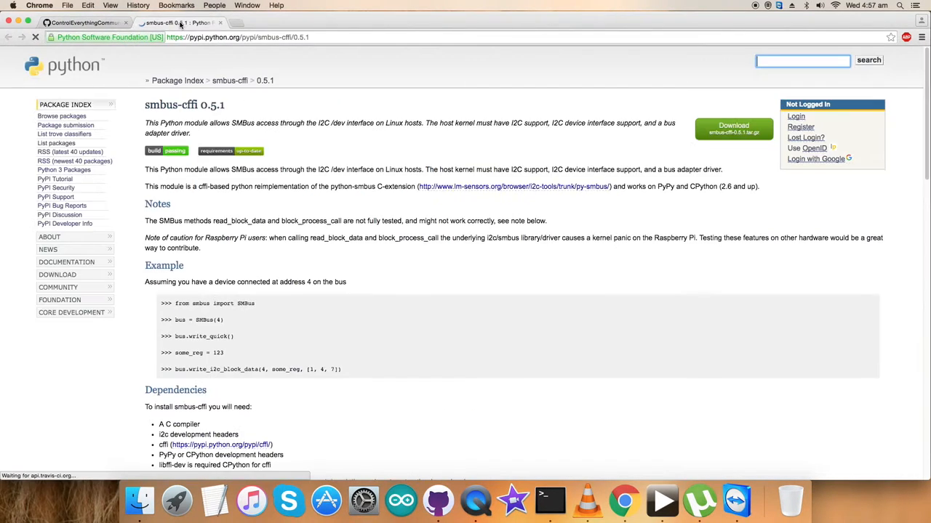
scroll(down, 3)
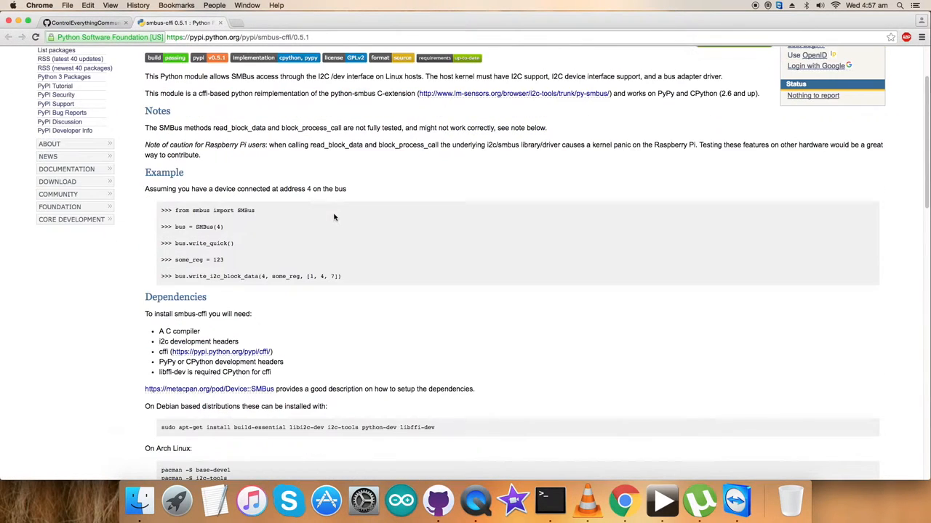
scroll(down, 3)
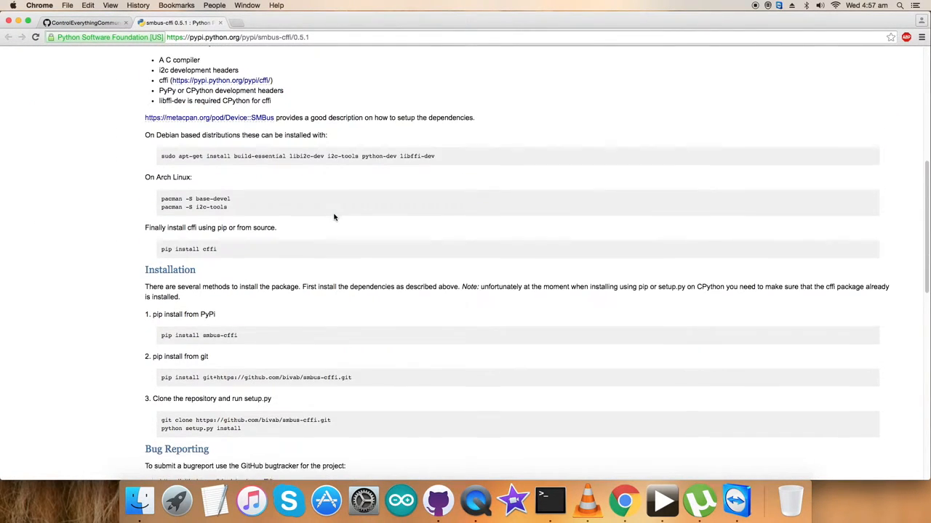
scroll(down, 3)
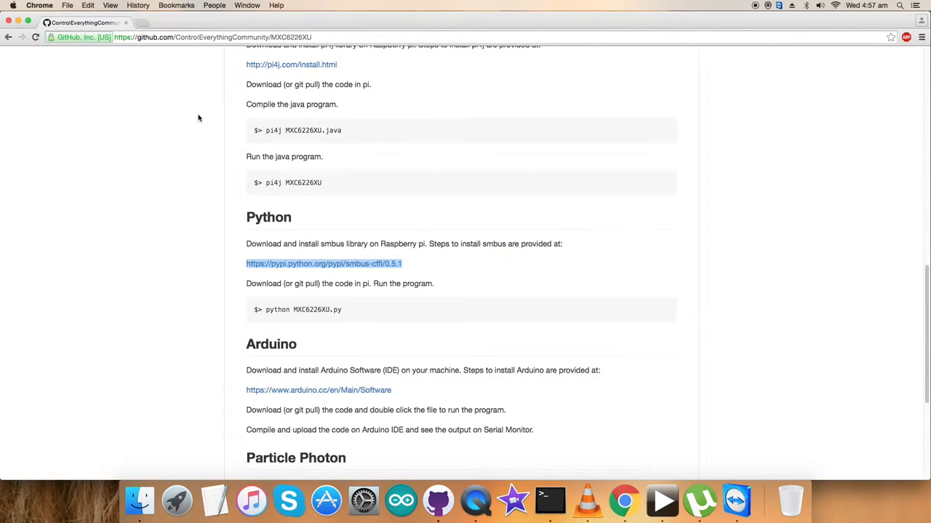
double_click(277, 309)
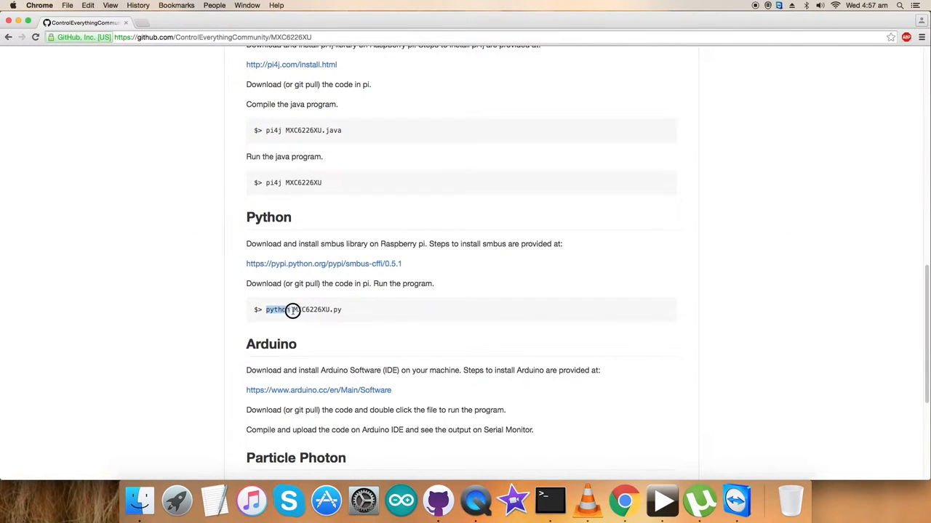
scroll(up, 3)
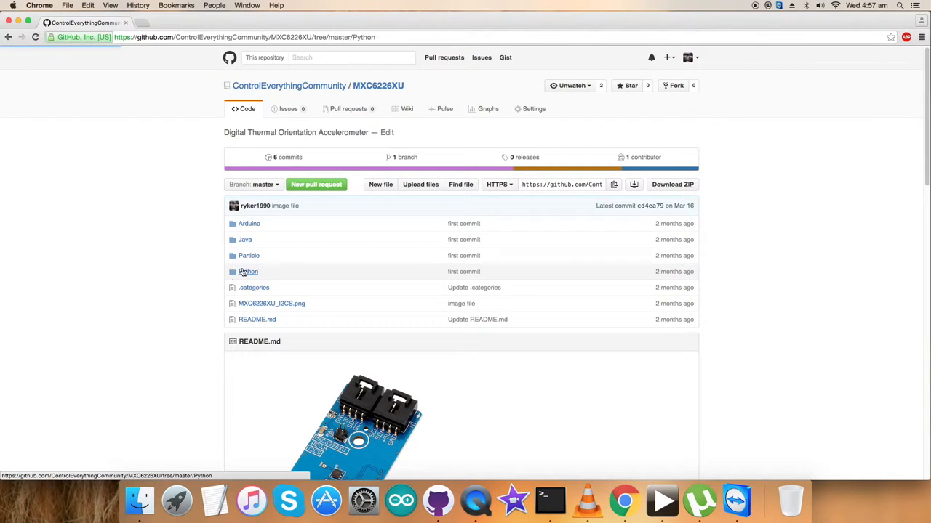
click(249, 271)
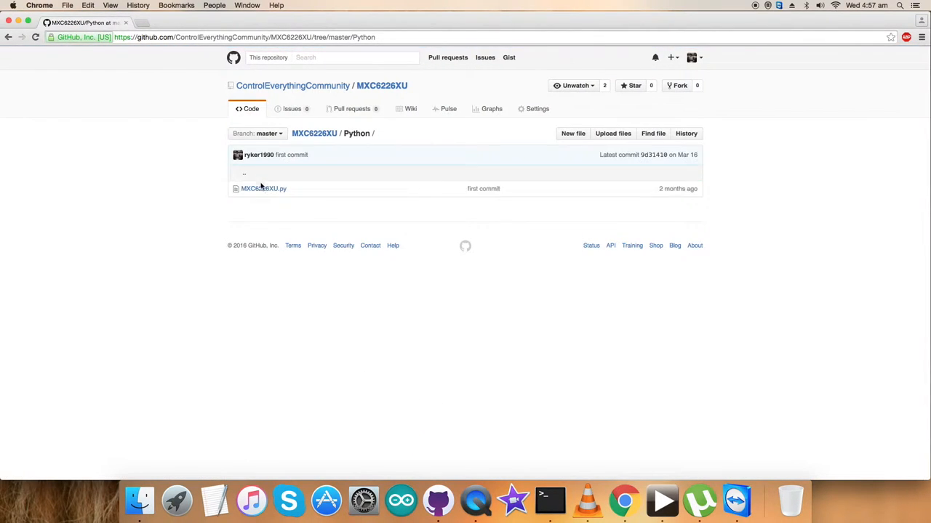
- Open MXC6226XU.py, copy all 35 lines of code, and switch to the Pi SSH session
click(263, 189)
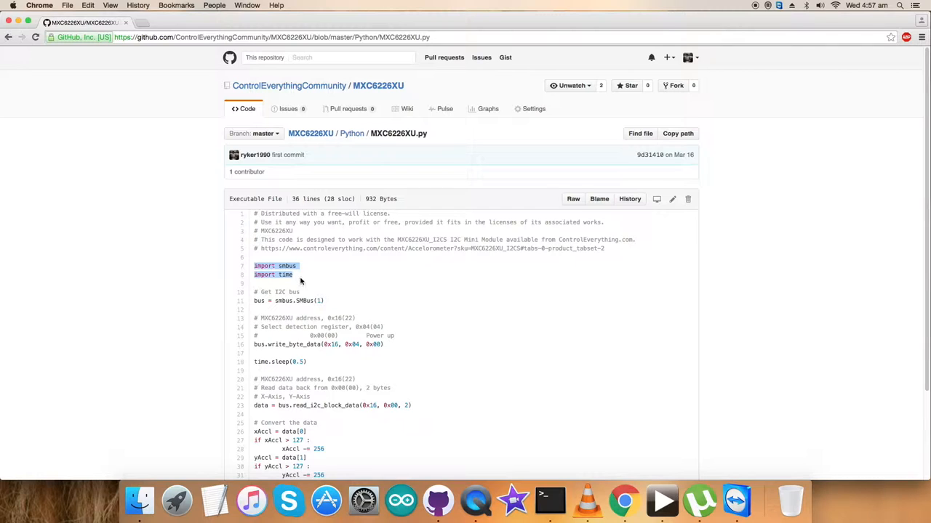
mouse_move(254, 320)
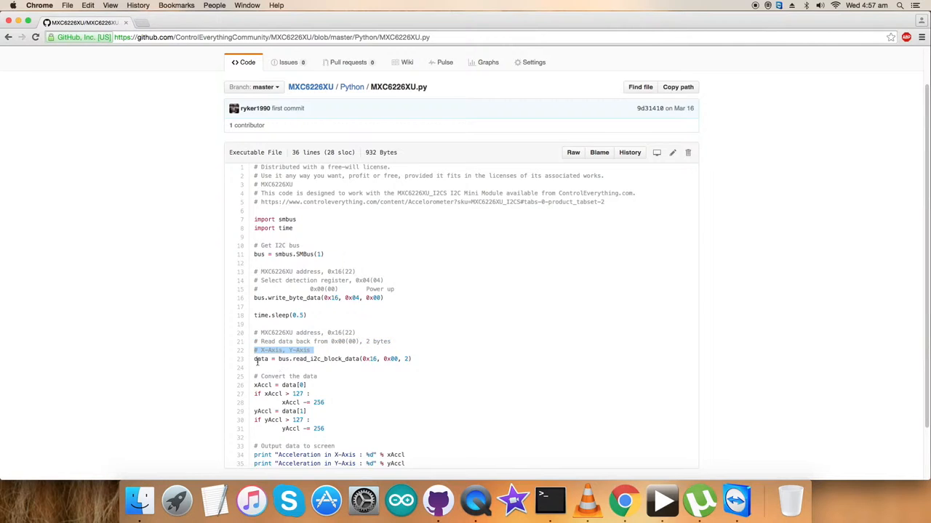
scroll(down, 3)
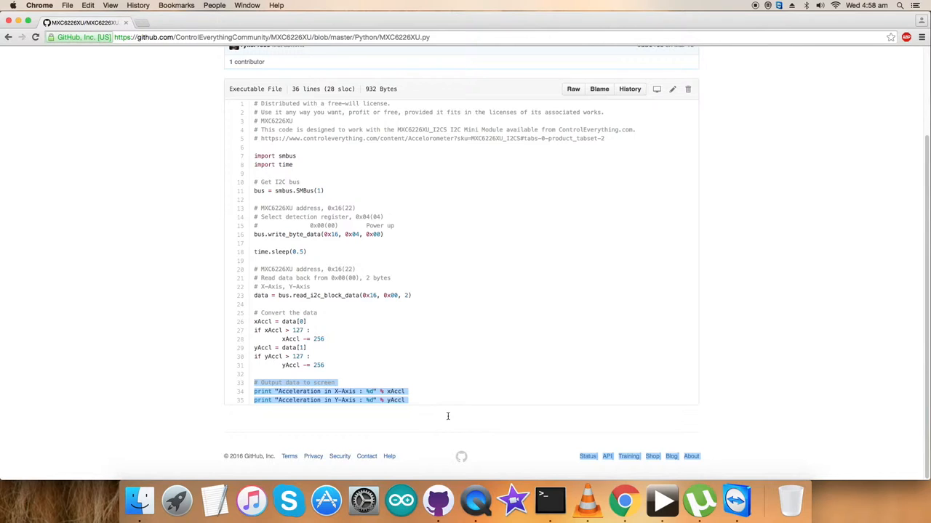
click(418, 400)
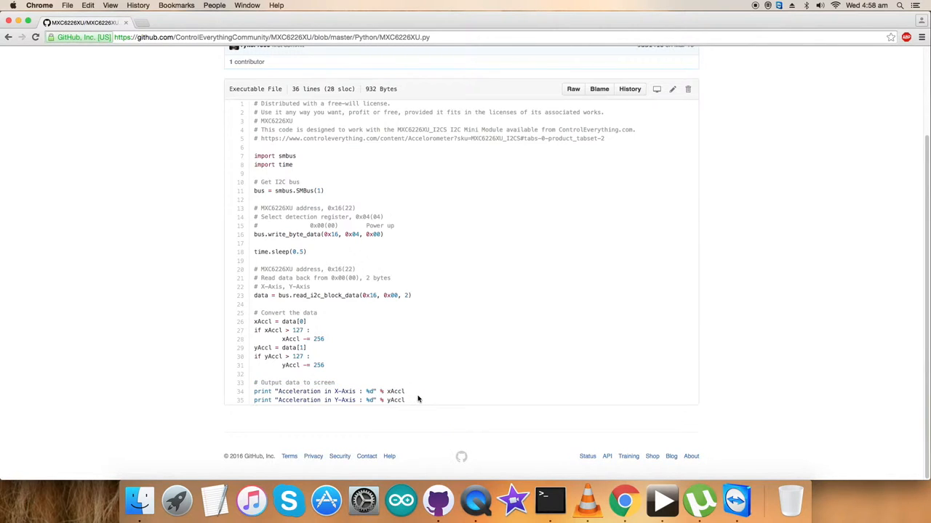
scroll(up, 3)
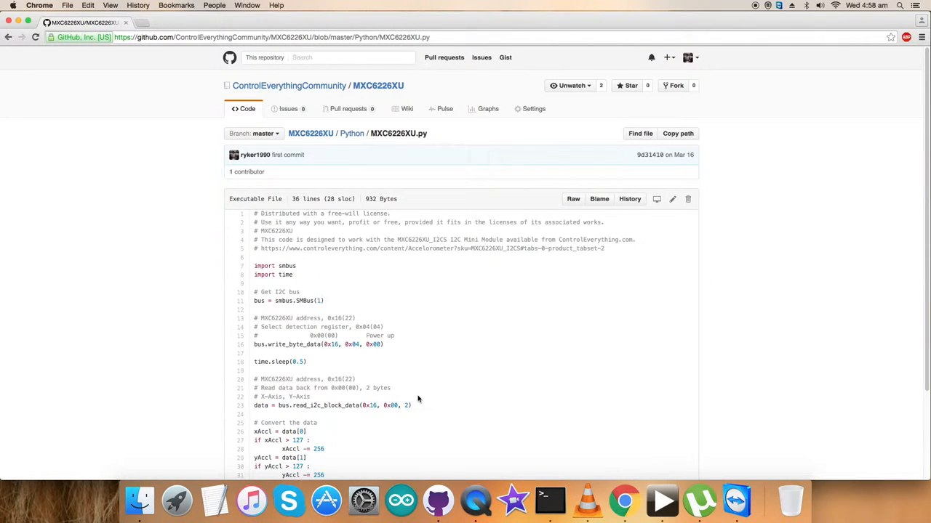
mouse_move(455, 373)
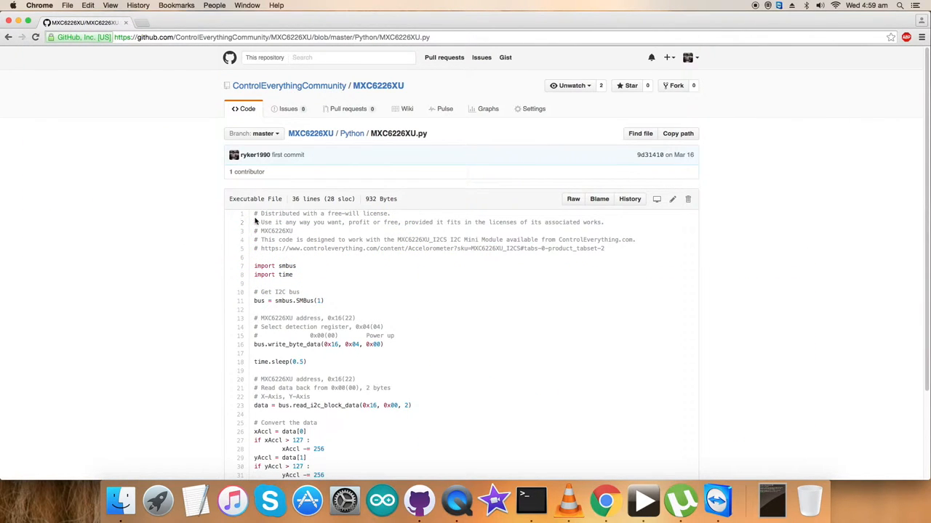
scroll(down, 3)
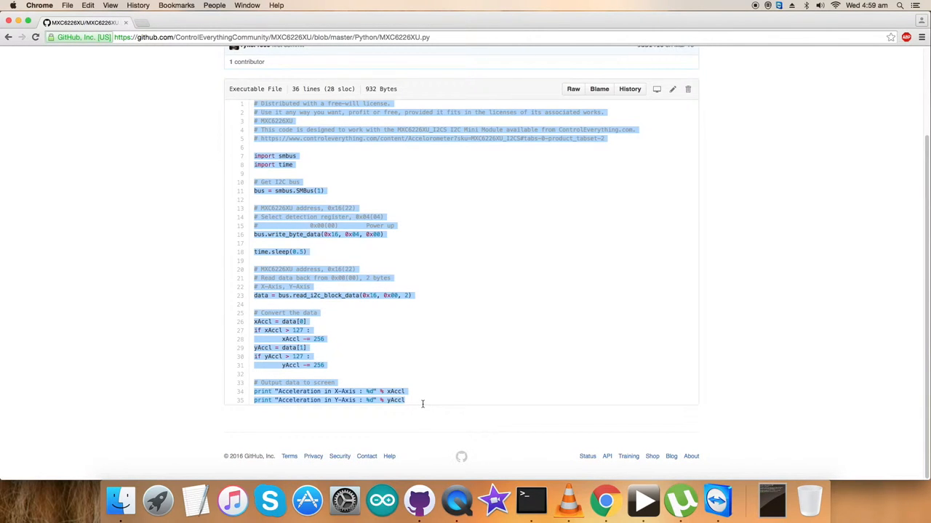
click(549, 501)
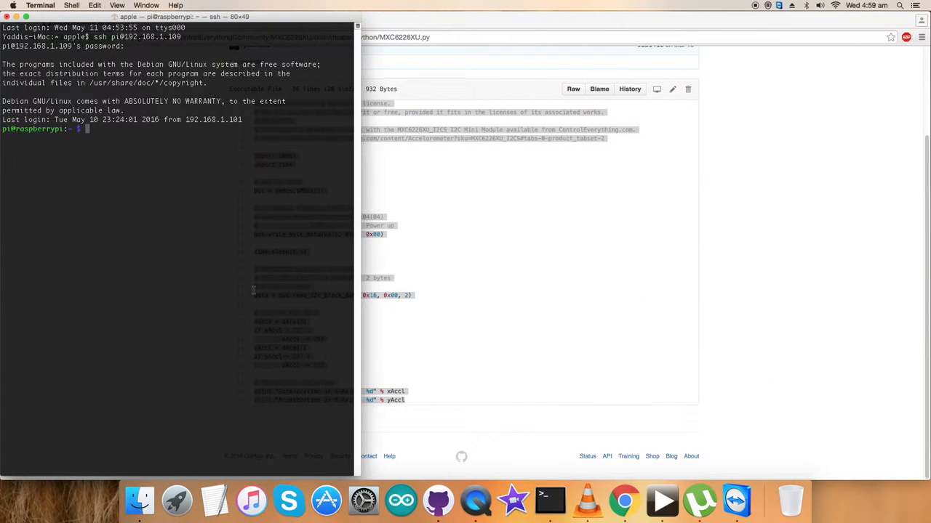
- Create MXC6226Xu.py in vi on the Pi and paste the copied sample code into it
text(vi M)
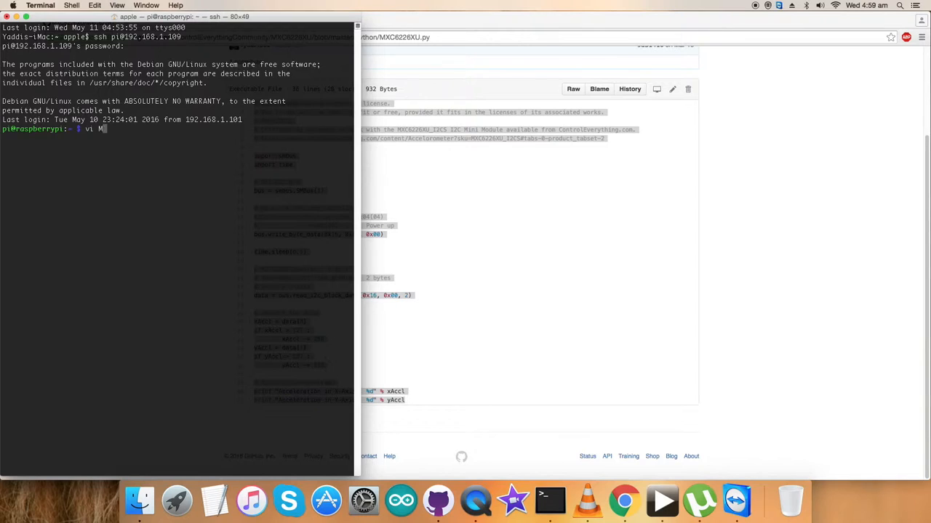
text(XC6226)
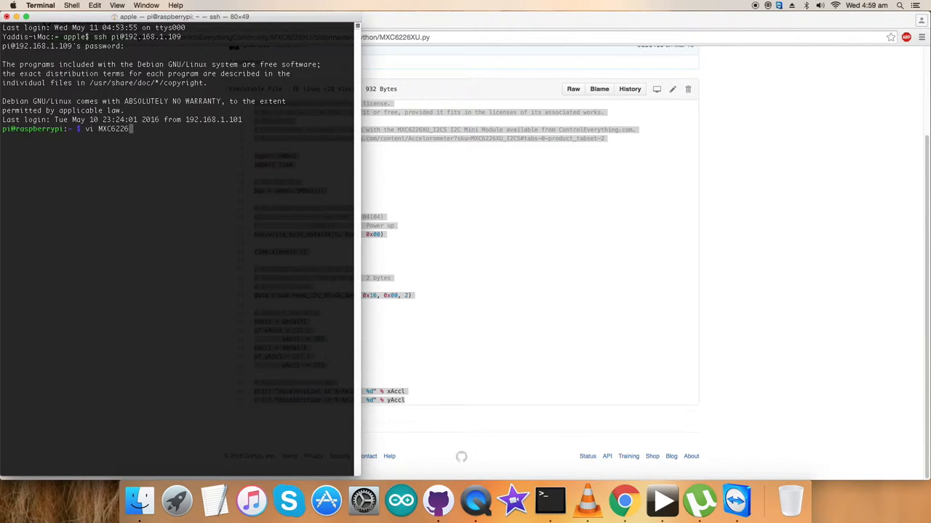
text(Xu)
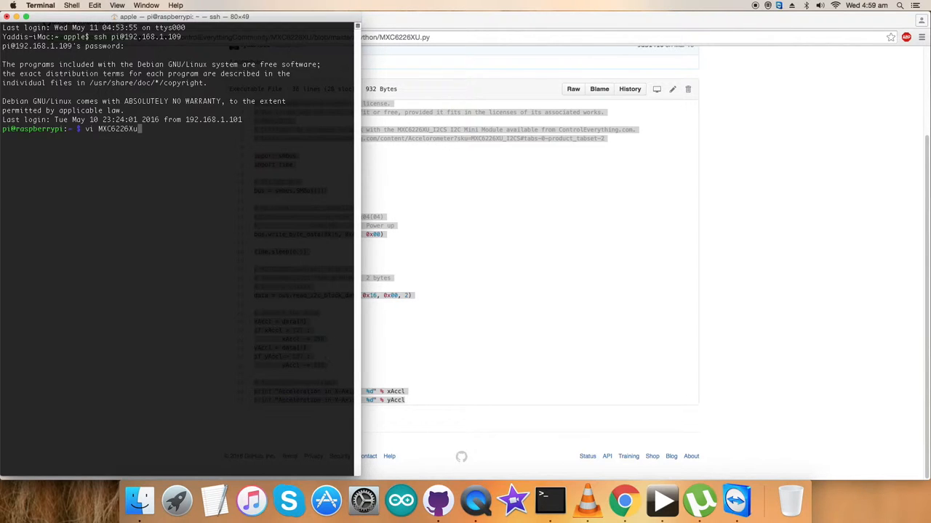
key(Return)
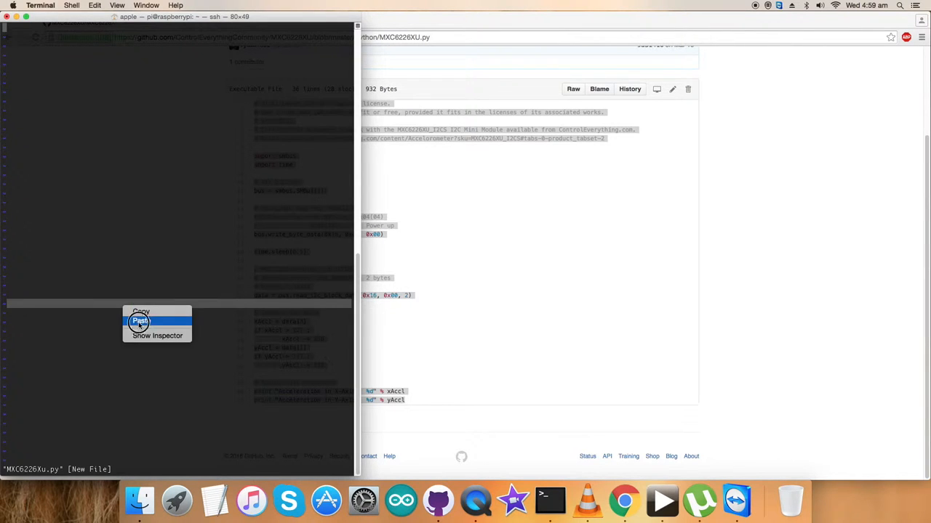
click(140, 321)
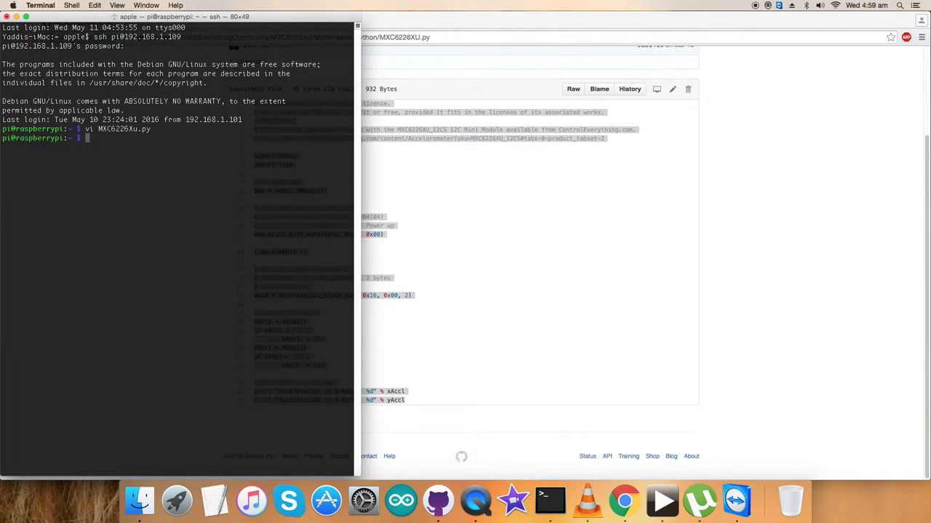
- Run python MXC6226Xu.py three times, printing X and Y acceleration readings
text(python MXC)
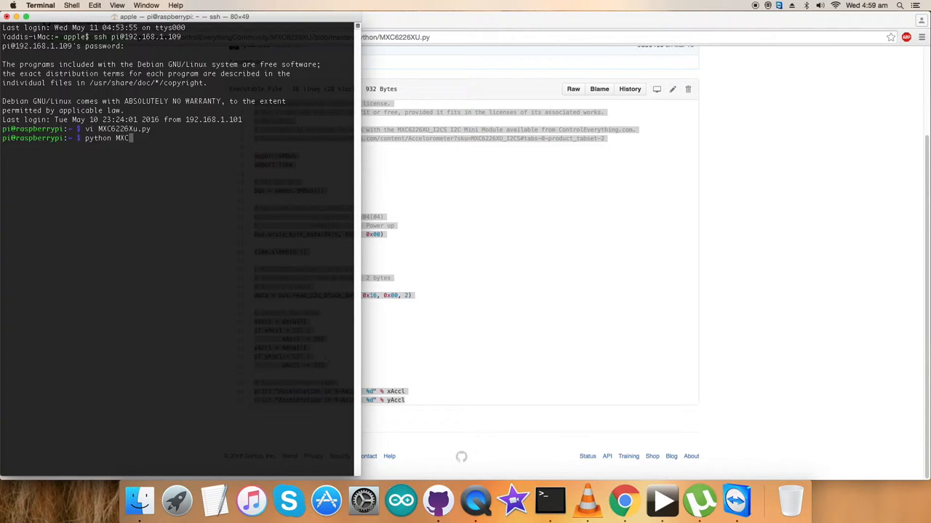
key(Return)
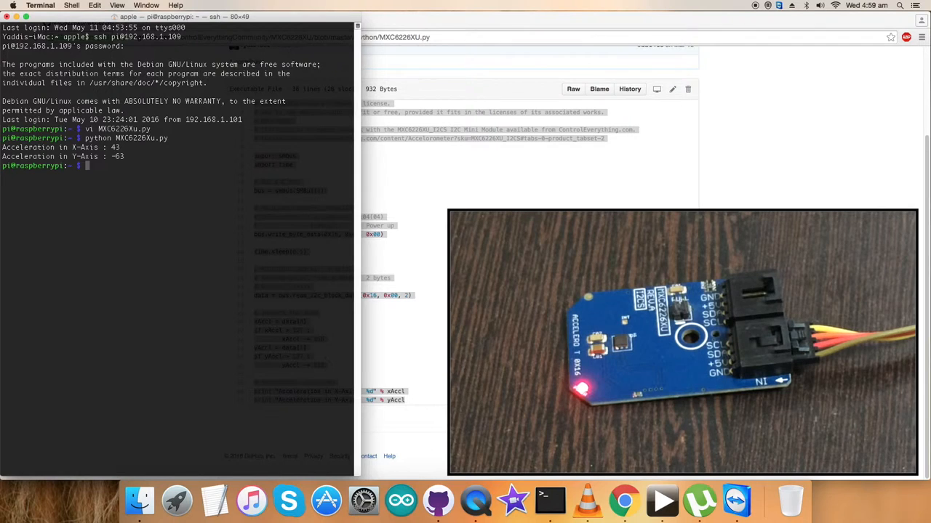
key(Return)
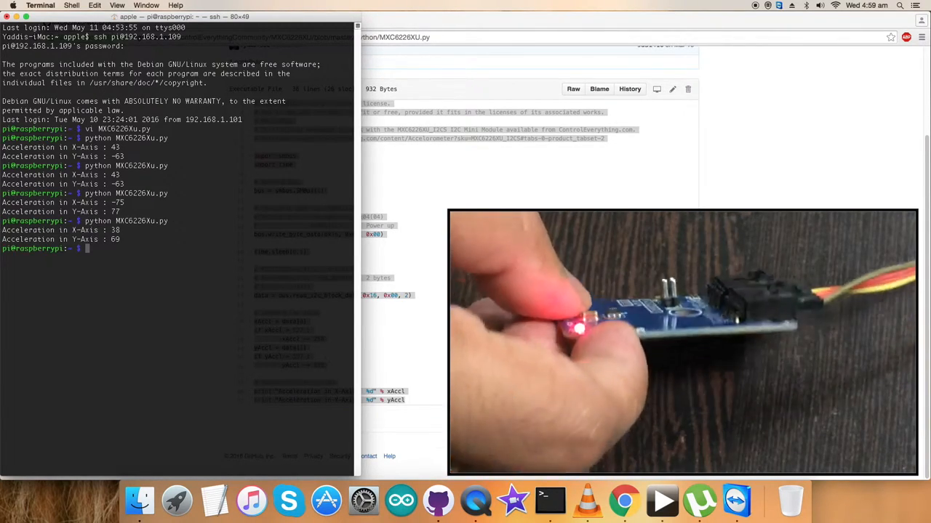
key(Return)
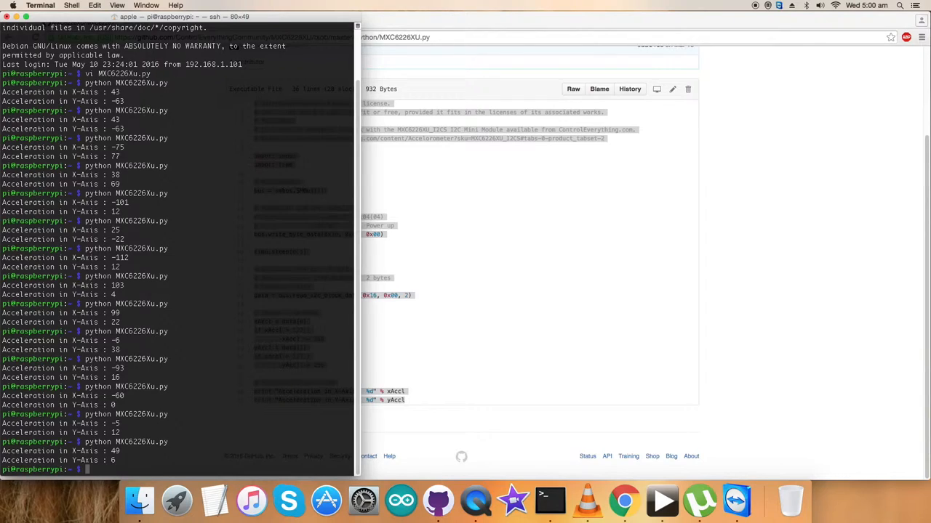
- Return to the Chrome window showing the ControlEverything MXC6226XU product page
click(624, 500)
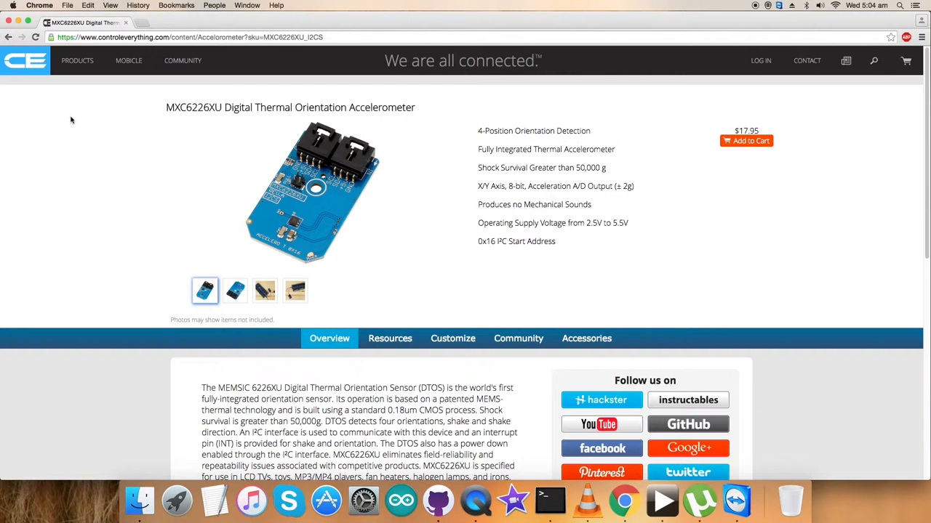
- Bring up the Dcube Tech Ventures member page on Instructables listing their tutorials
click(182, 60)
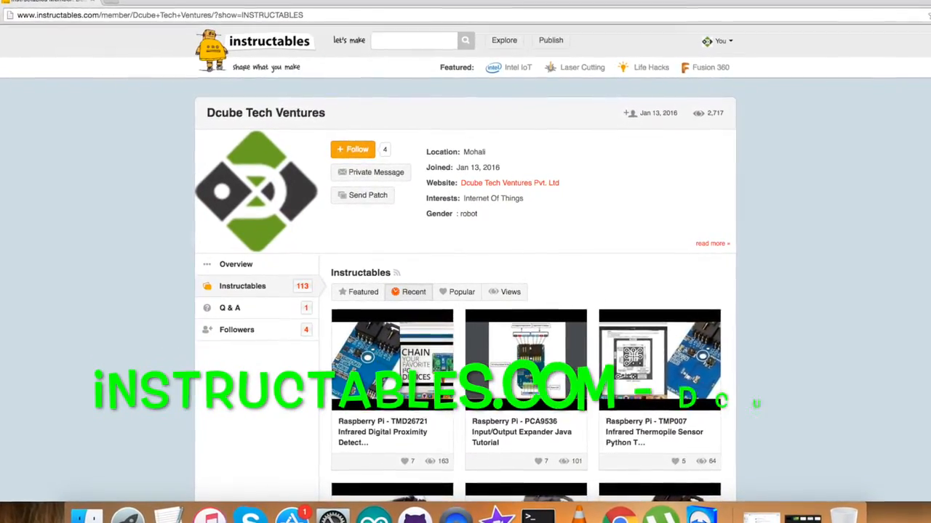
scroll(up, 3)
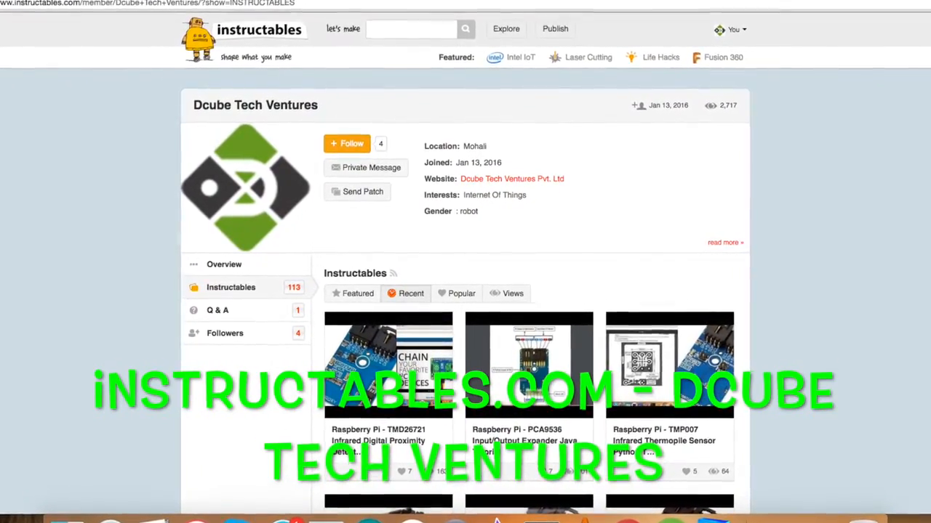